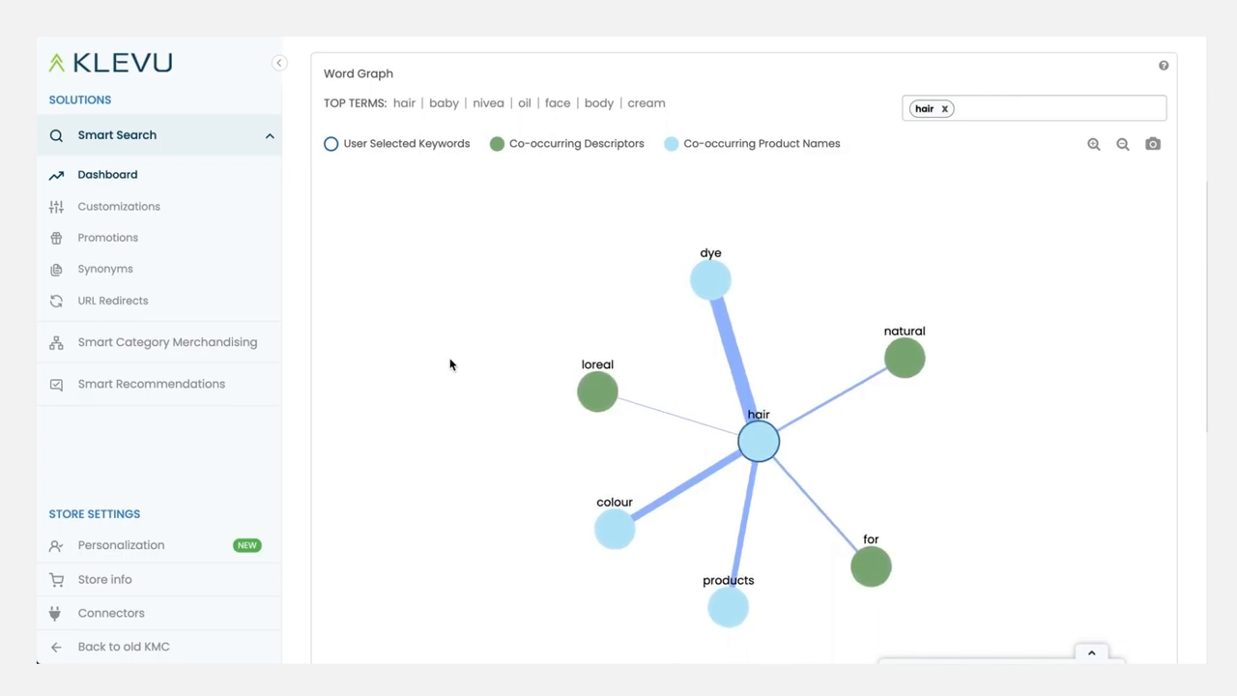
pyautogui.moveTo(752, 398)
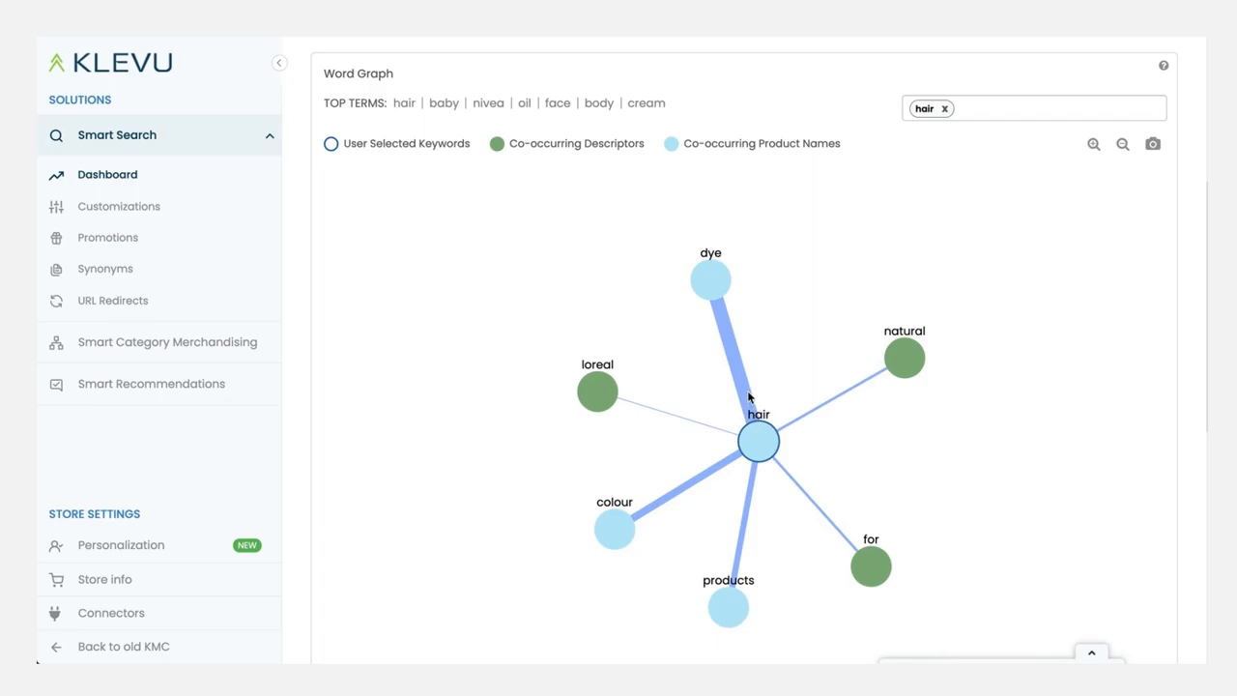
# - Add the keyword 'dye' beside 'hair' in the Word Graph to link both terms
pyautogui.click(711, 279)
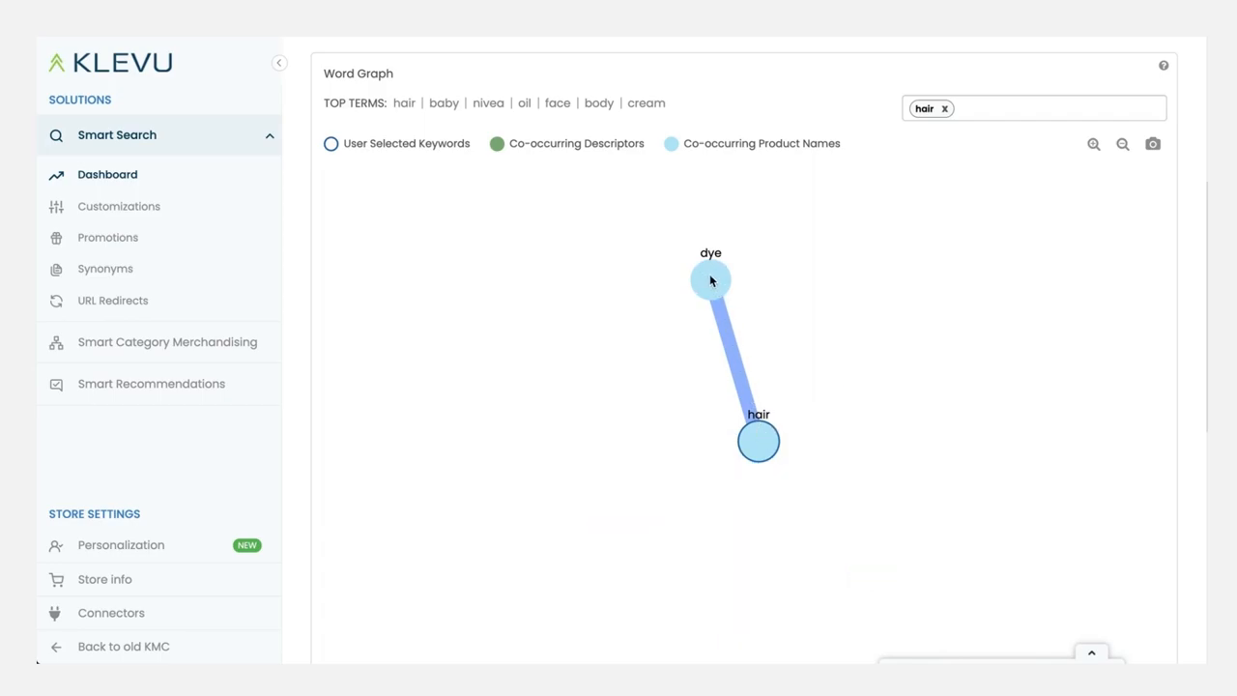
pyautogui.click(759, 441)
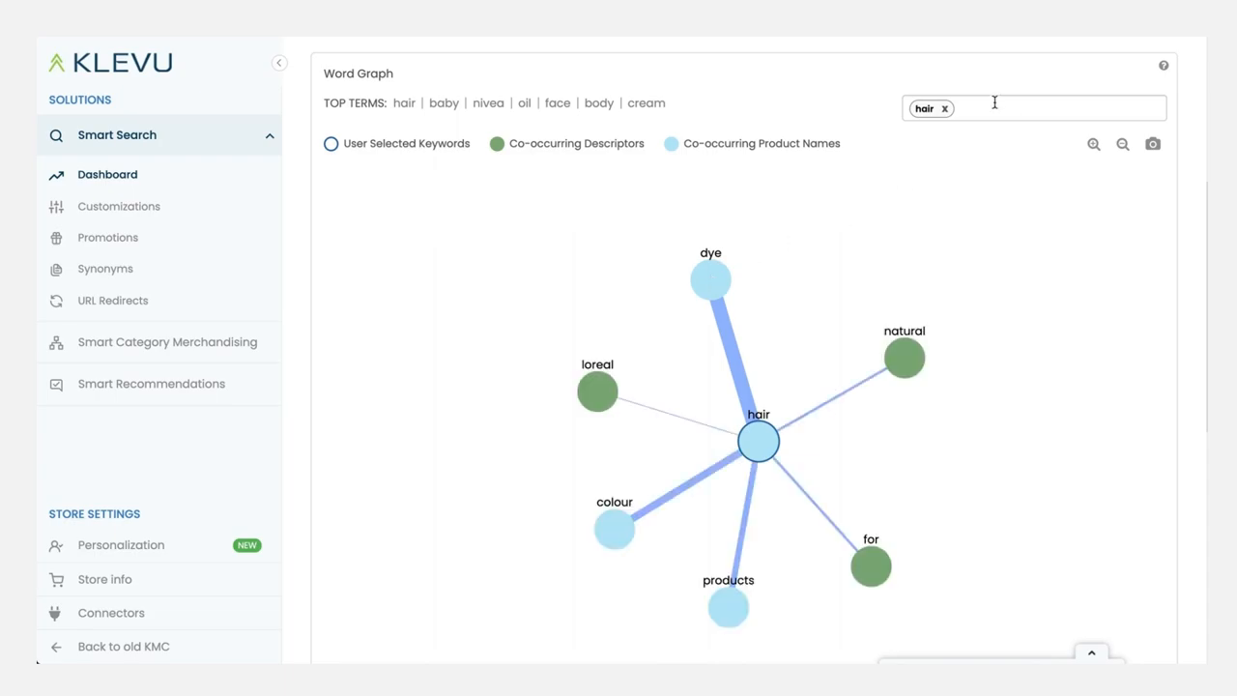
pyautogui.write('dye')
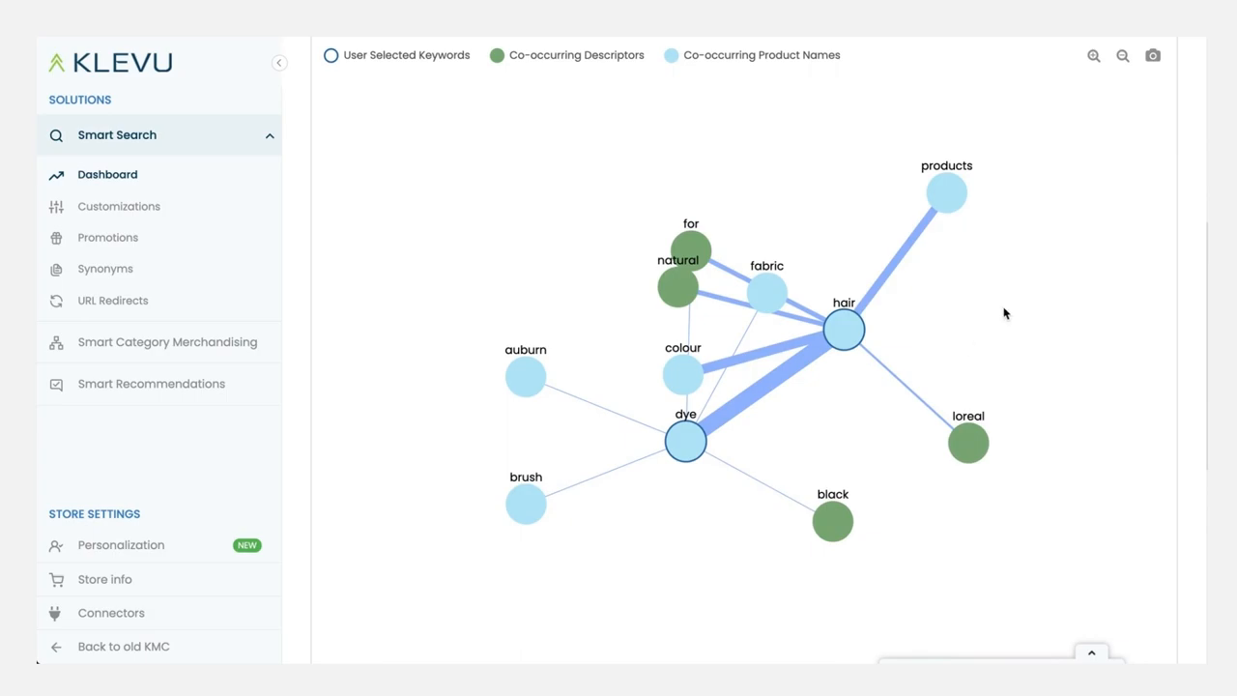
pyautogui.moveTo(973, 271)
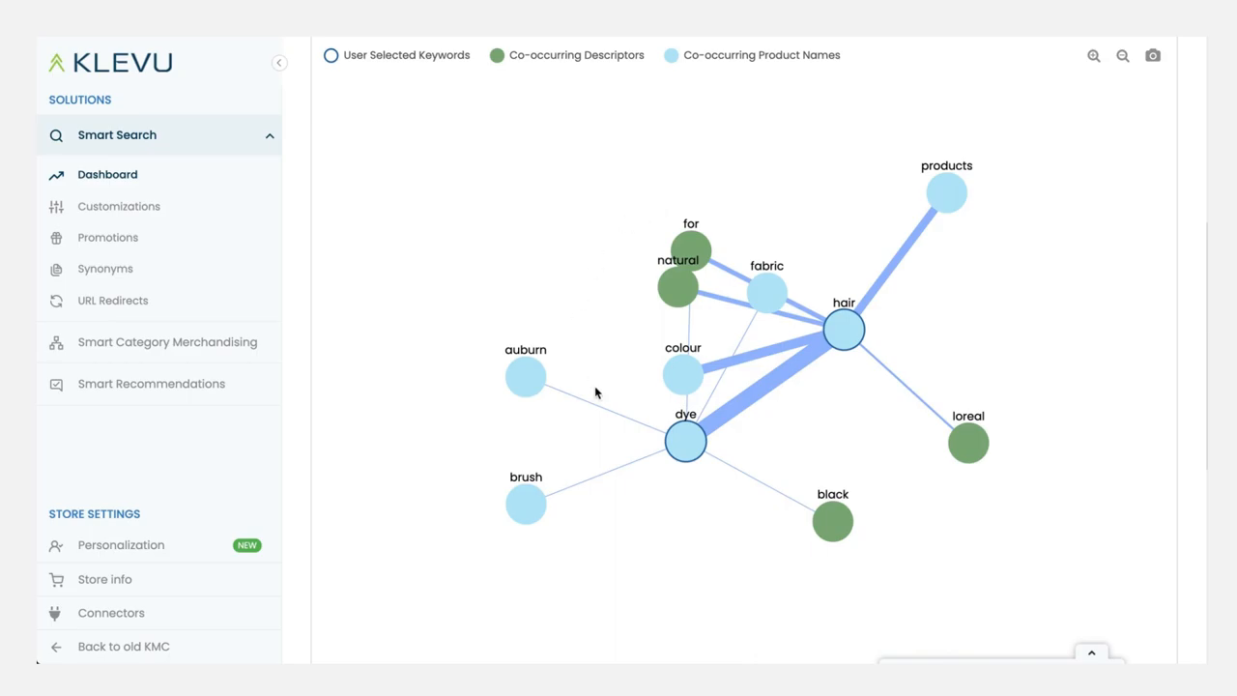
pyautogui.moveTo(1068, 264)
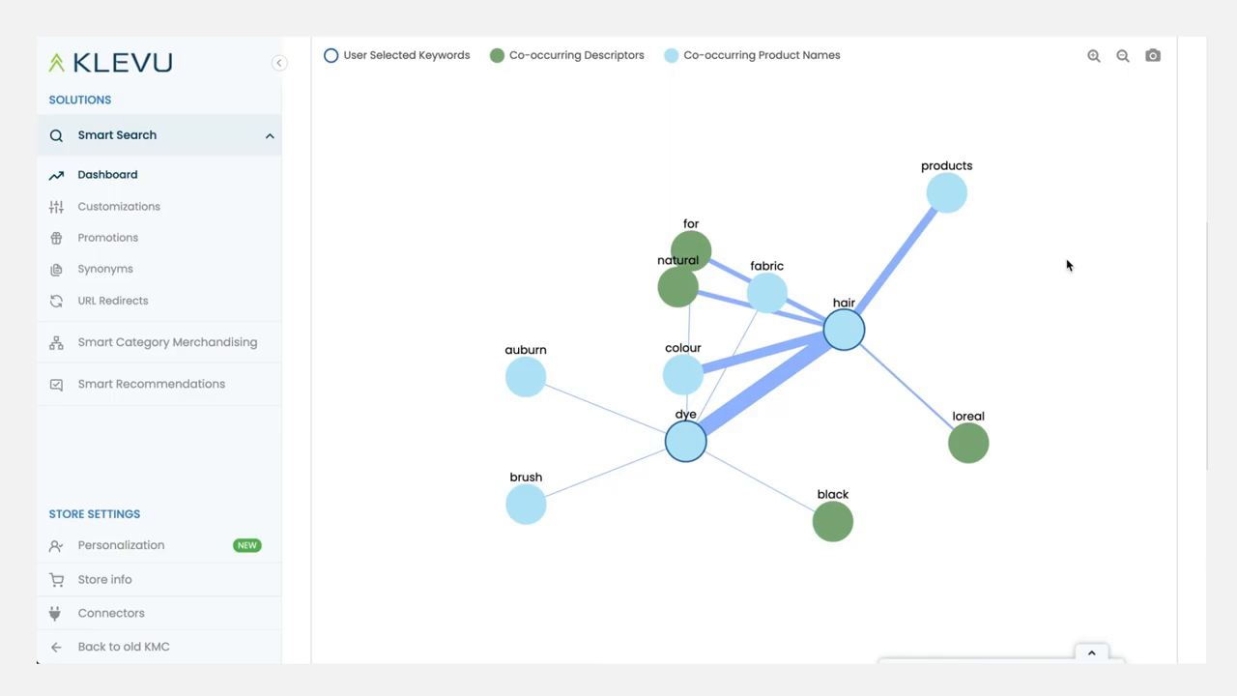